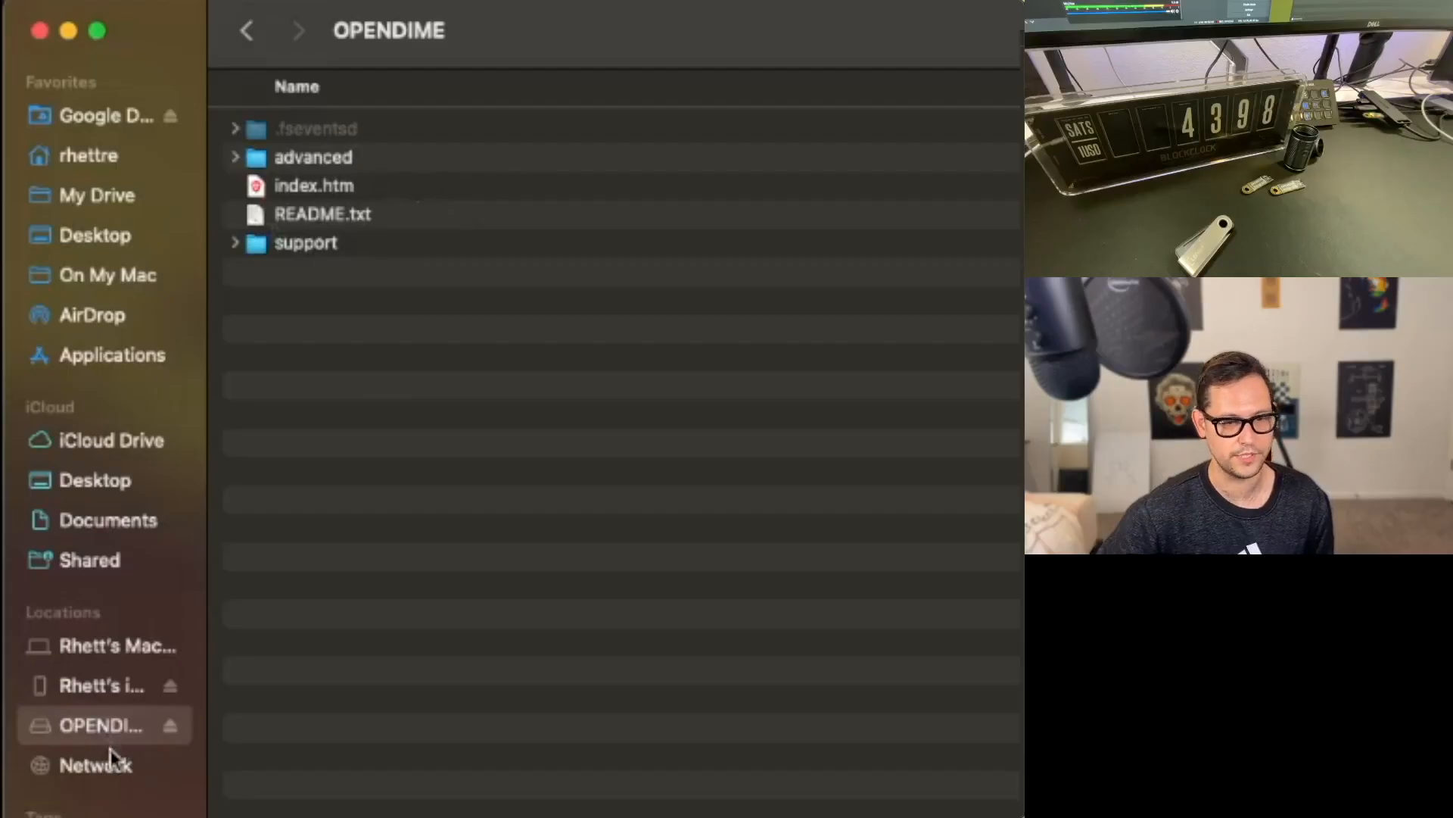
Step: Select README.txt in the OPENDIME drive window
left_click(322, 213)
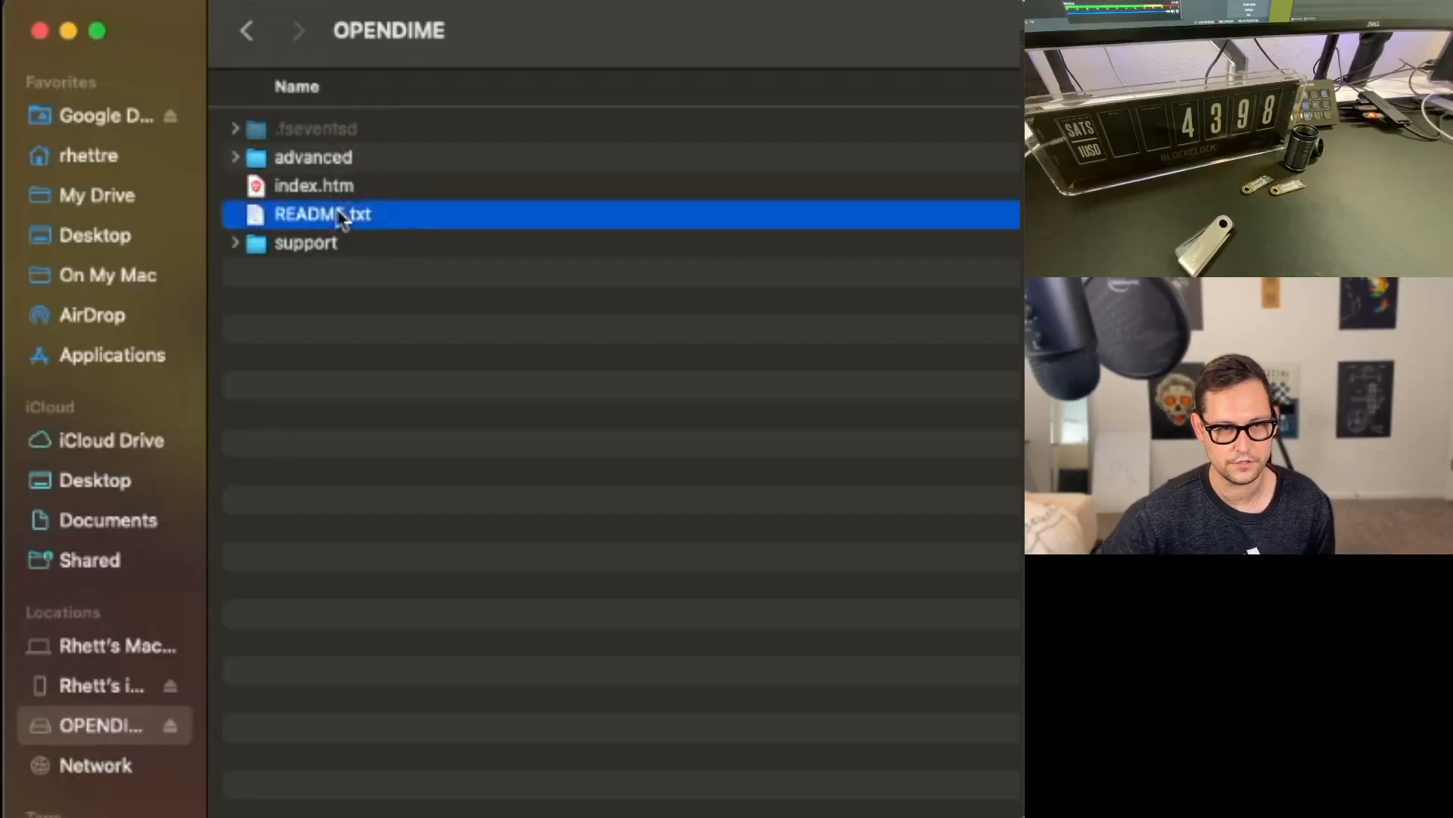
Step: Read README.txt in TextEdit, highlighting the notes on saving files and eject-disk warnings
double_click(323, 213)
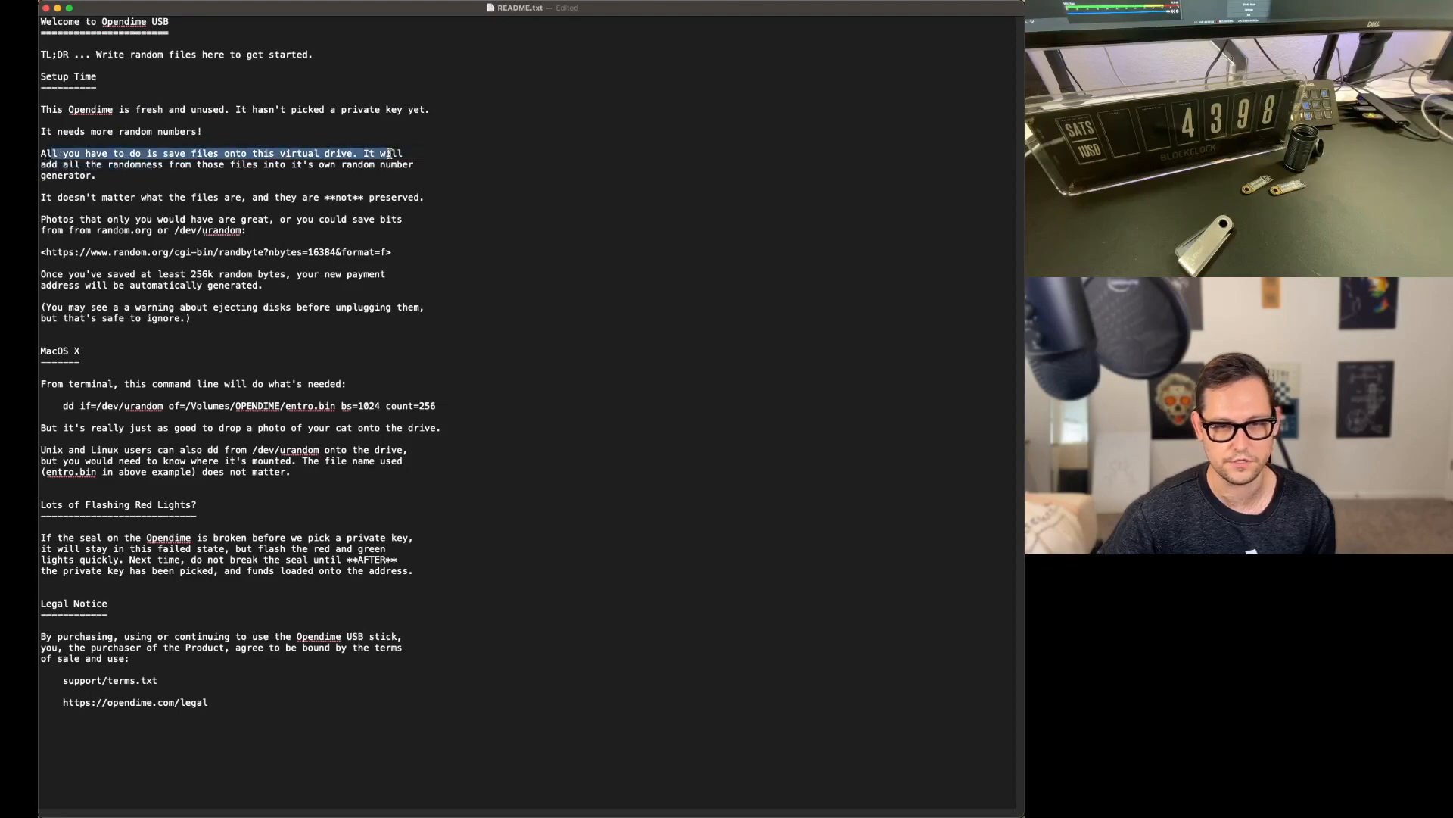
left_click_drag(389, 153, 253, 164)
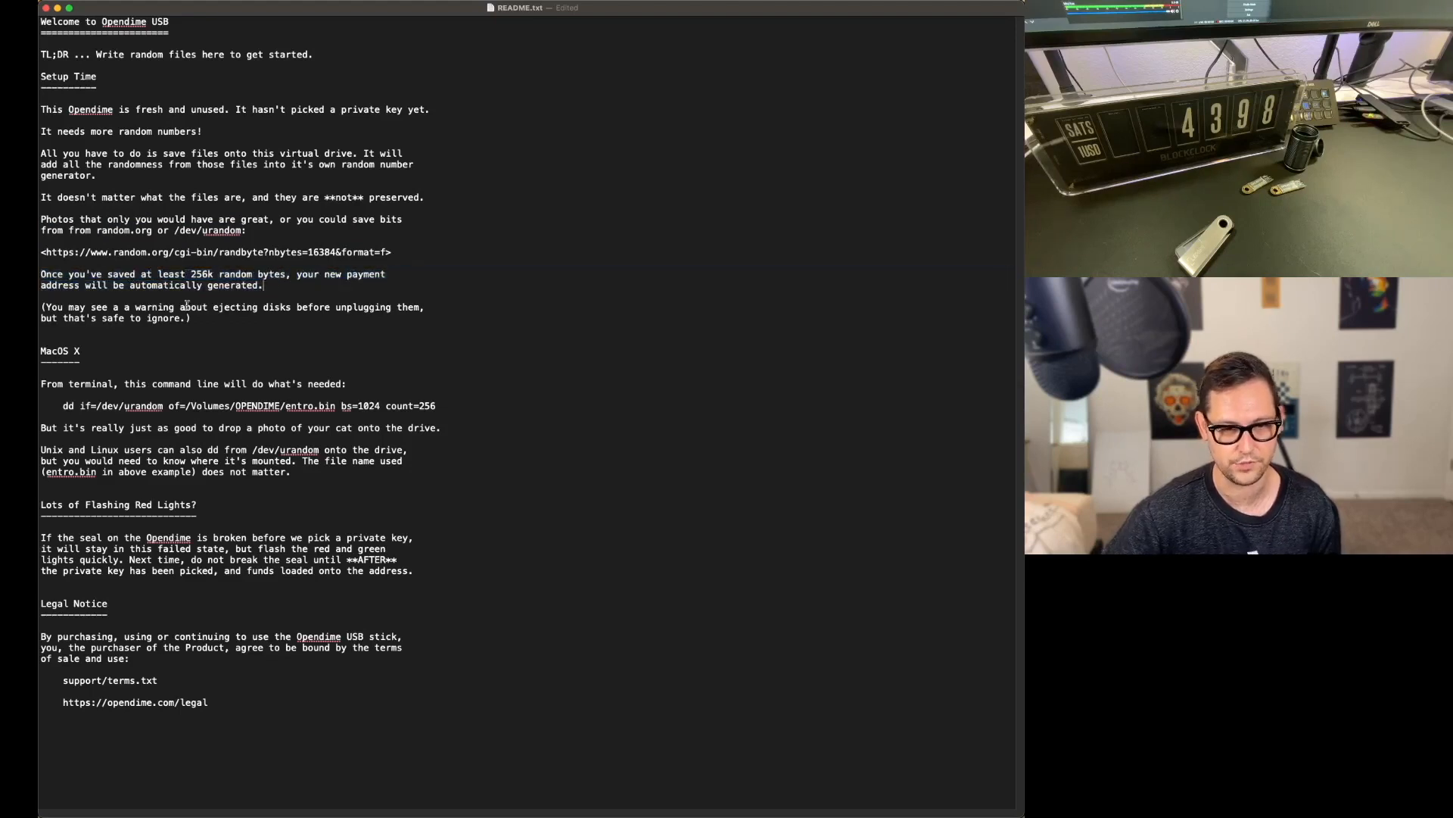
left_click_drag(43, 308, 310, 307)
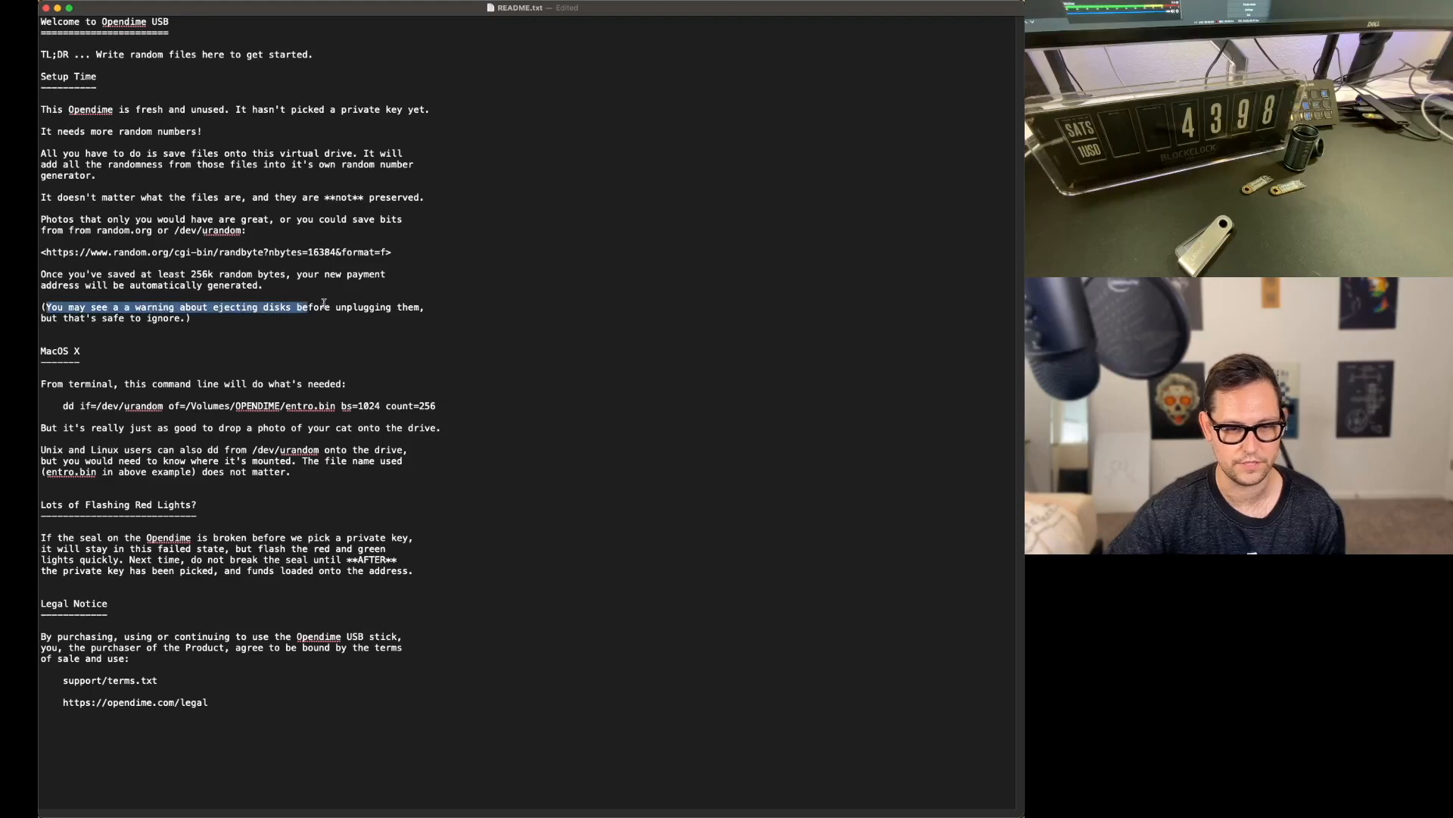
left_click(366, 319)
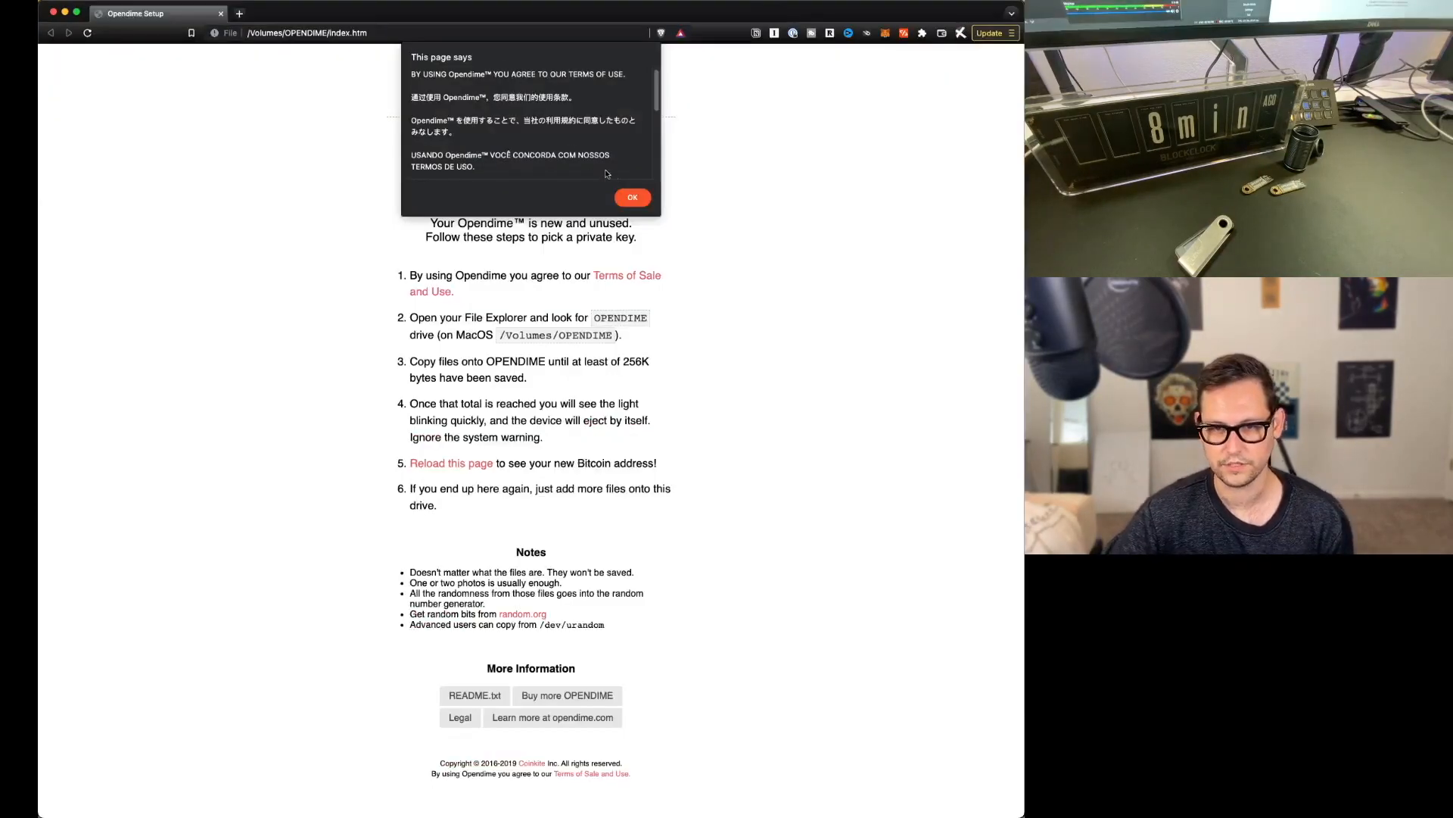
Step: Accept the terms-of-use notice so the Opendime setup page shows fully
left_click(633, 197)
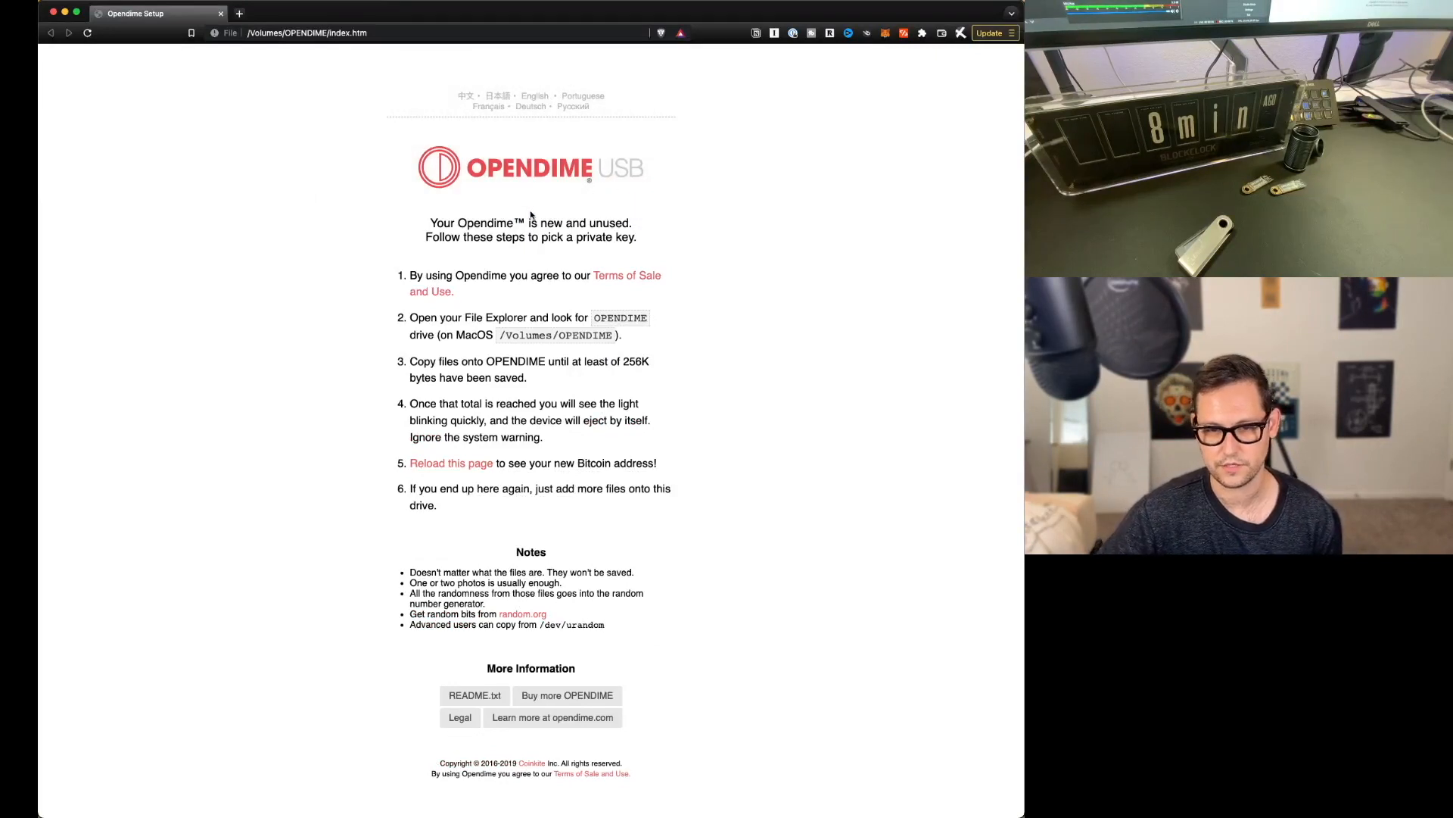